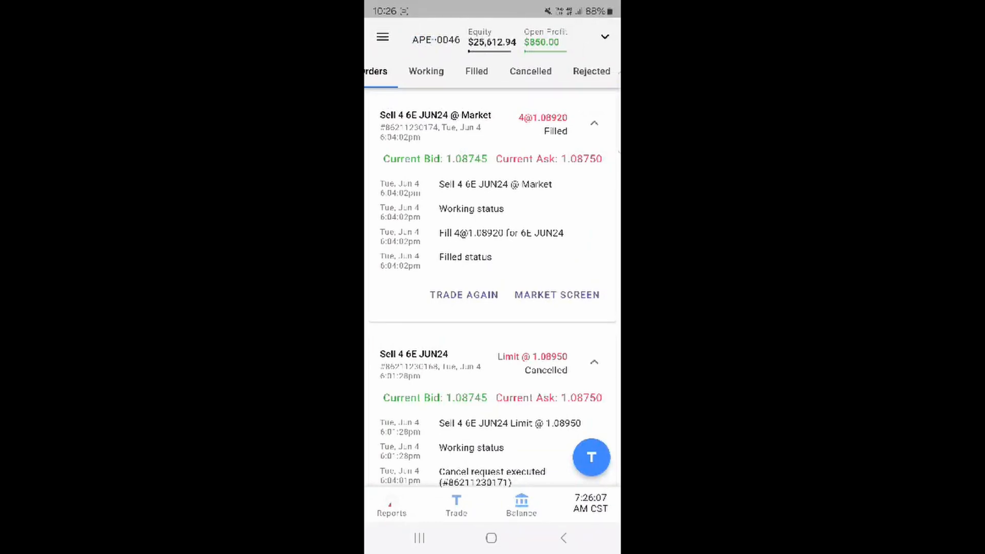
Bring up the AAPL Place Order screen: buy 1 at market, good for day
click(381, 36)
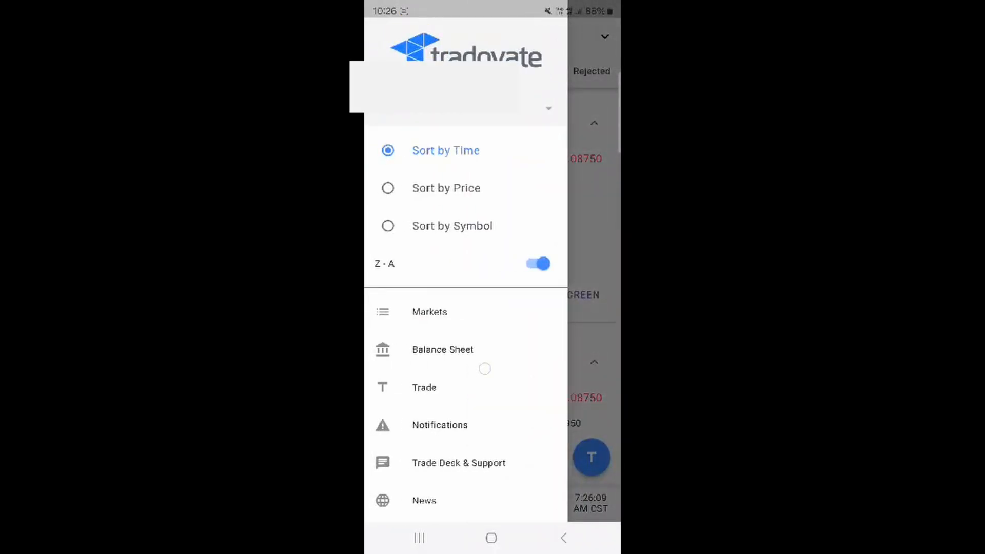
scroll(up, 3)
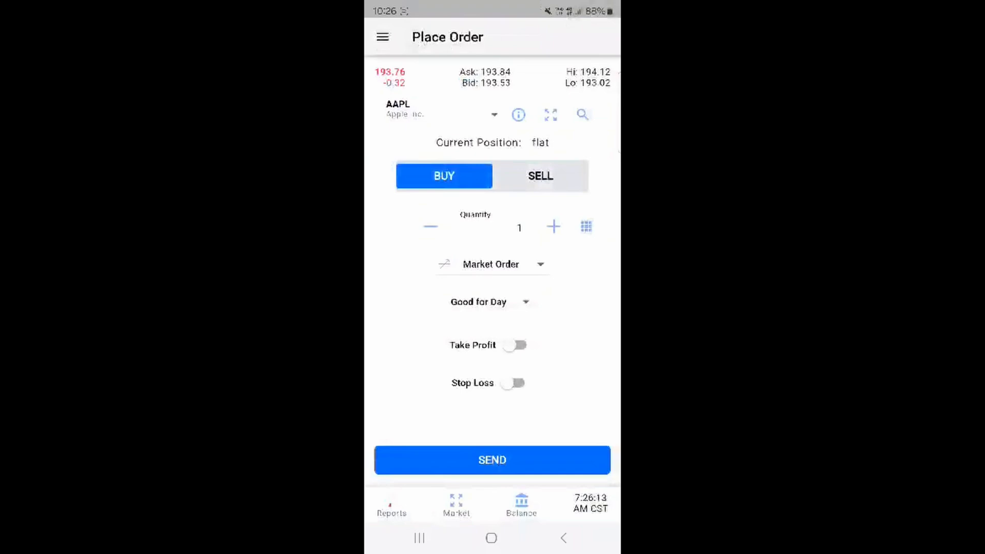
Show the Markets watch list with ES, NQ and YM JUN24 futures and prices
click(383, 36)
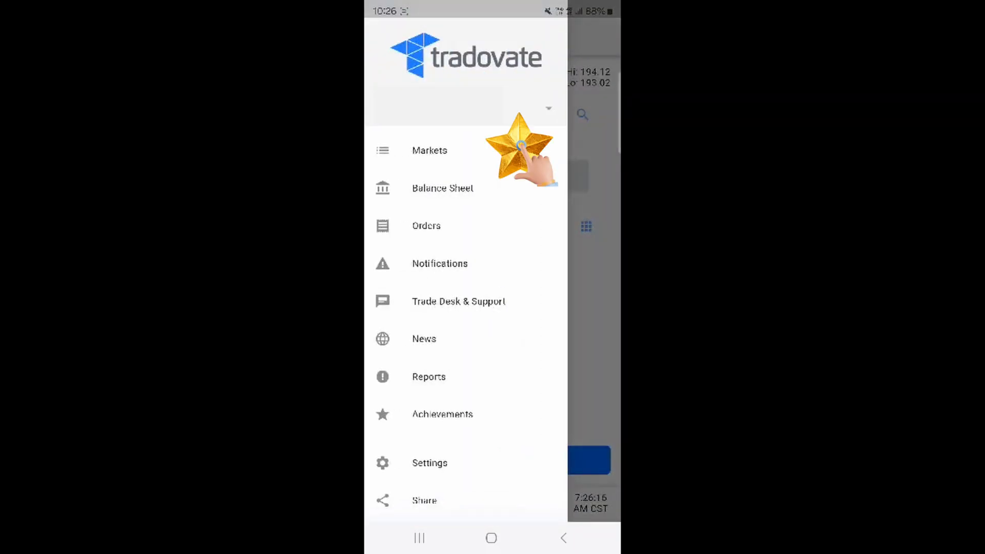
click(429, 150)
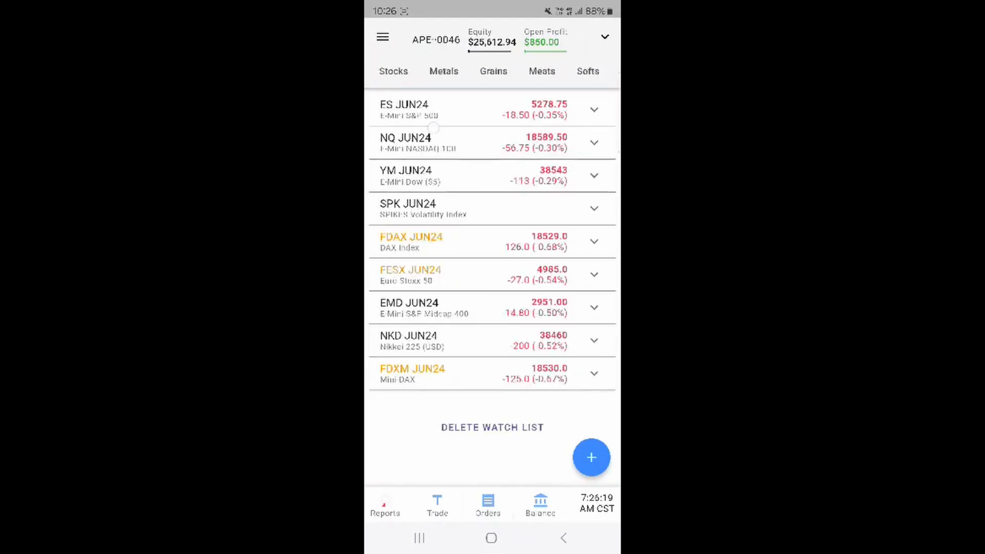
Expand the short 4 6E JUN24 position in My Positions, showing $875 open profit
click(582, 71)
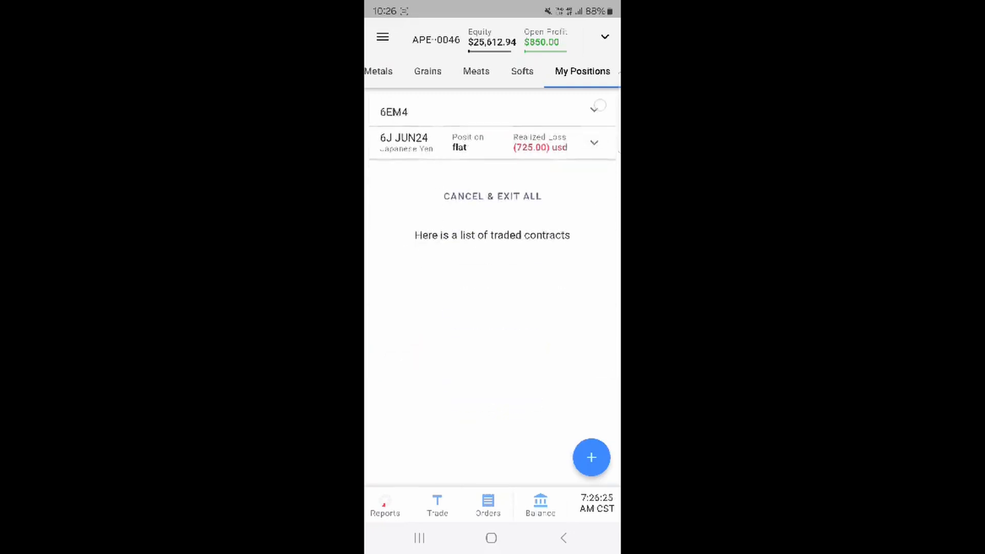
click(492, 112)
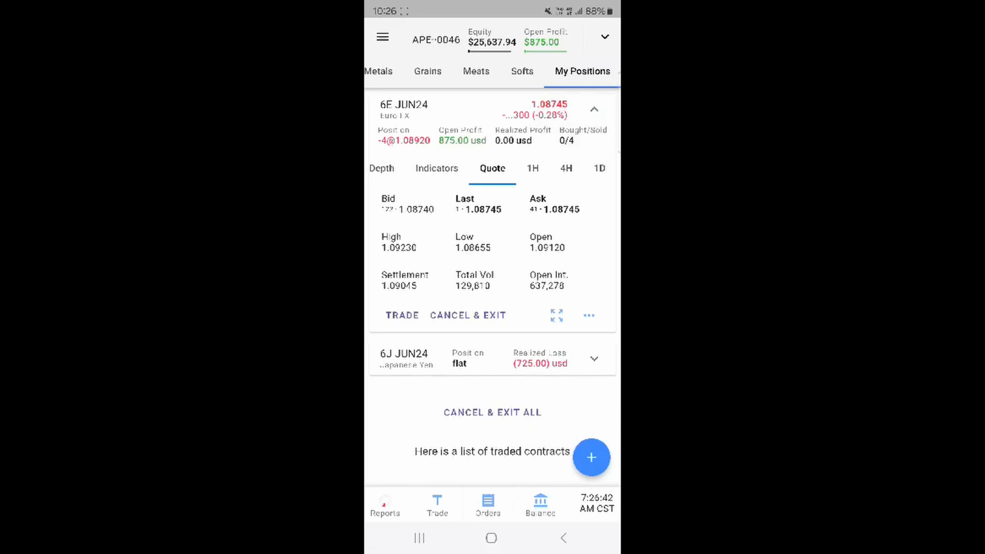
Open the 6E JUN24 market screen from the position's action menu
click(588, 314)
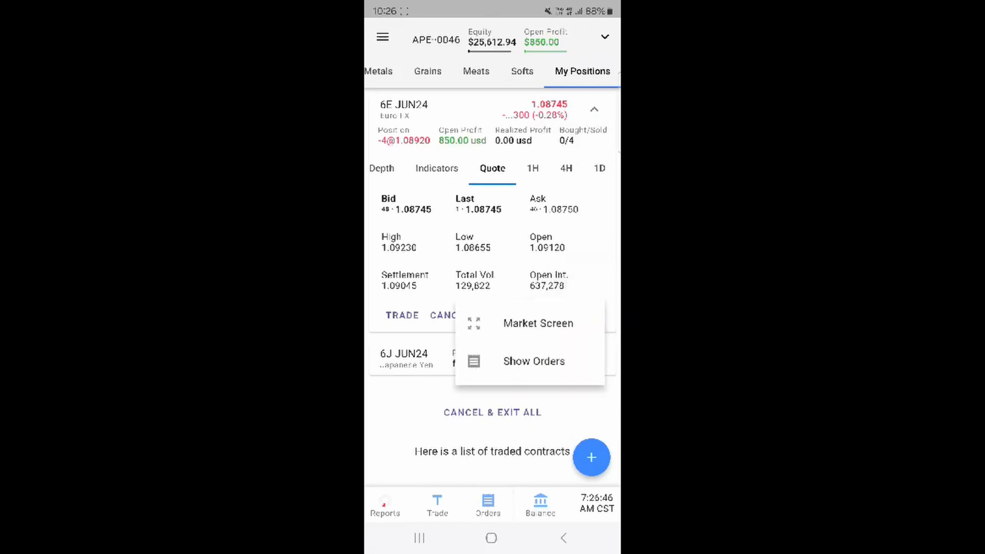
click(537, 323)
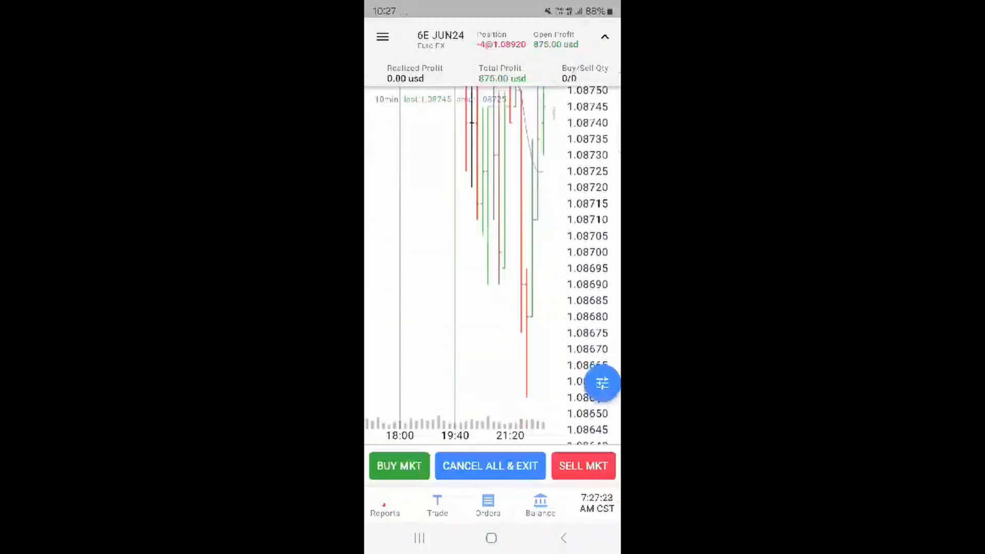
Begin adding an indicator to the 6E JUN24 chart from its chart settings
click(602, 383)
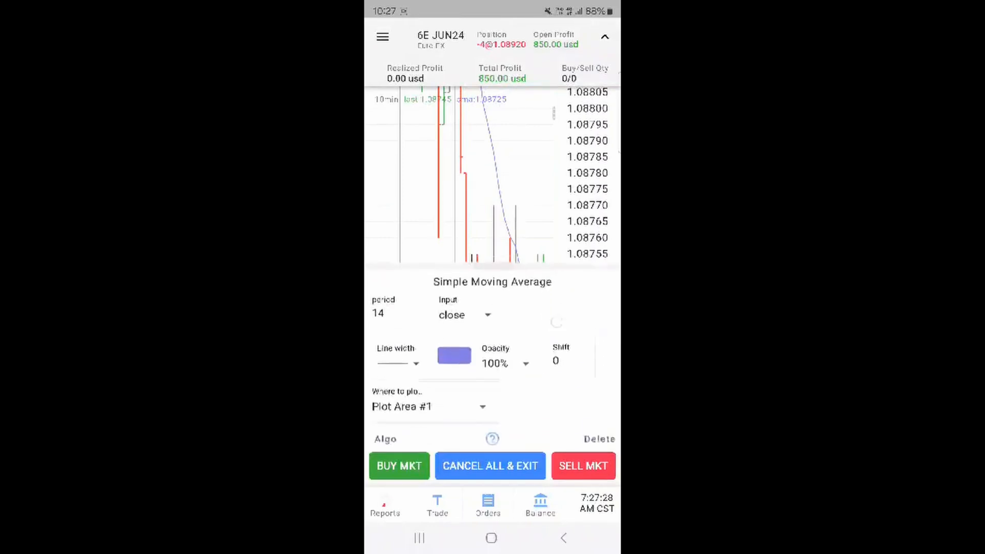
scroll(down, 3)
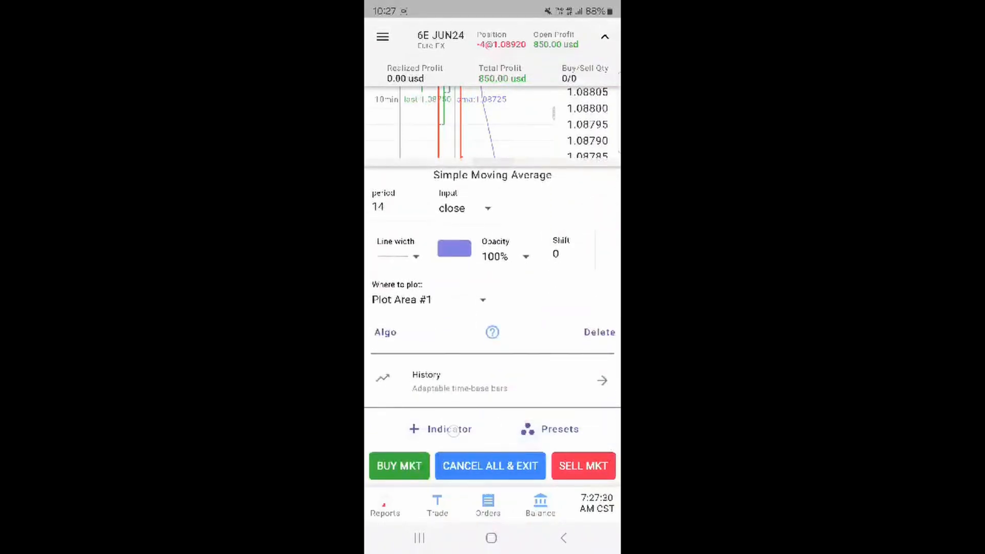
click(441, 429)
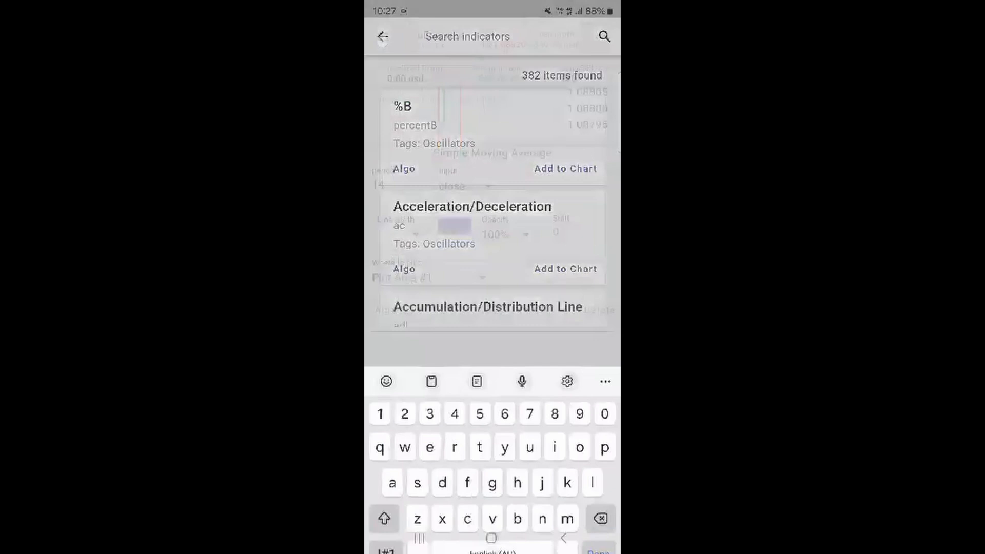
click(383, 36)
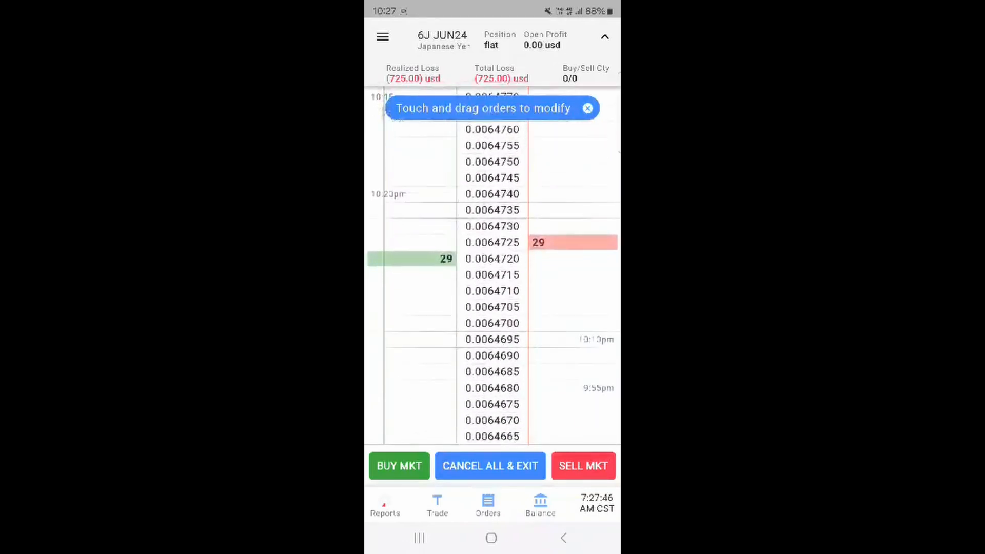
Browse the 6J JUN24 ladder, then return to the 6E JUN24 position in My Positions
scroll(down, 3)
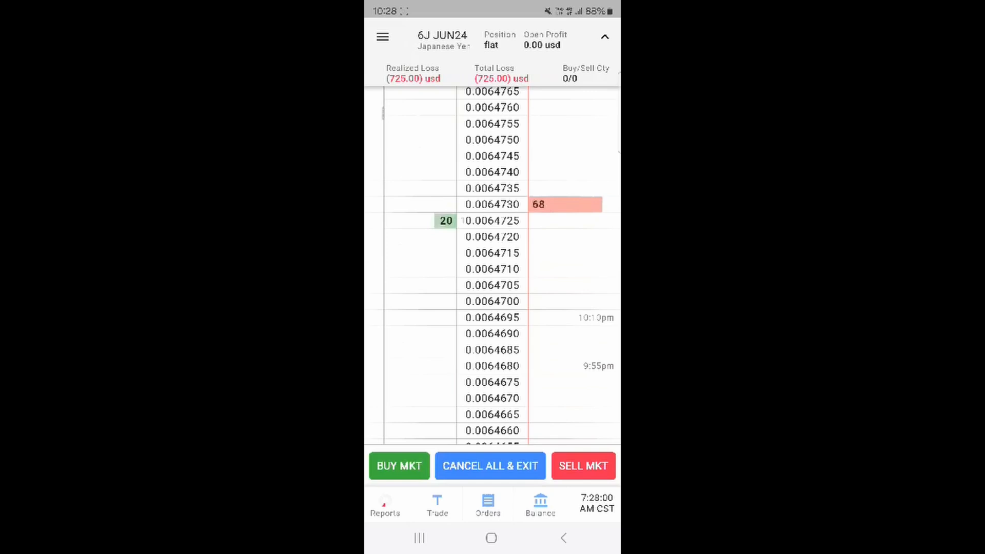
click(382, 36)
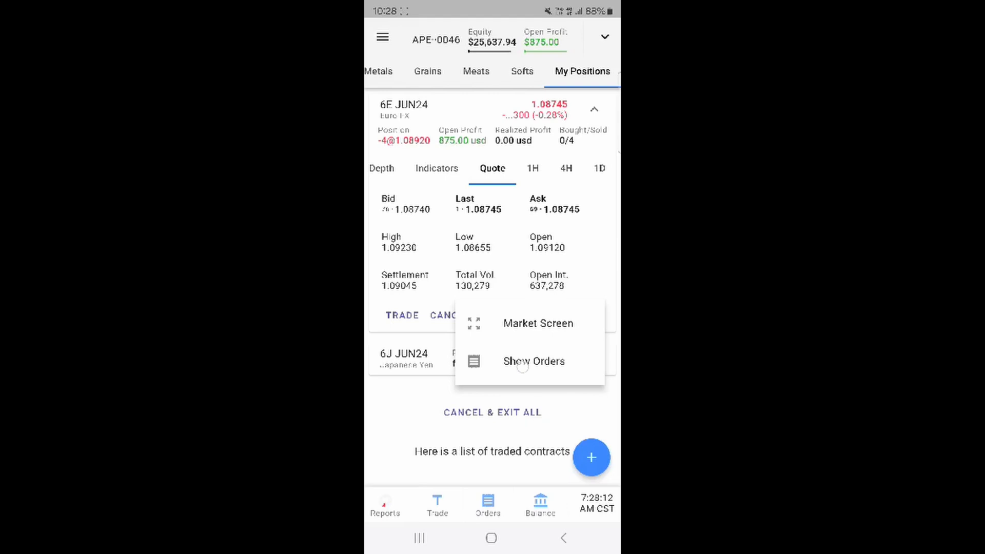
Review the 6E JUN24 order history: a filled market sell and a cancelled limit
click(533, 361)
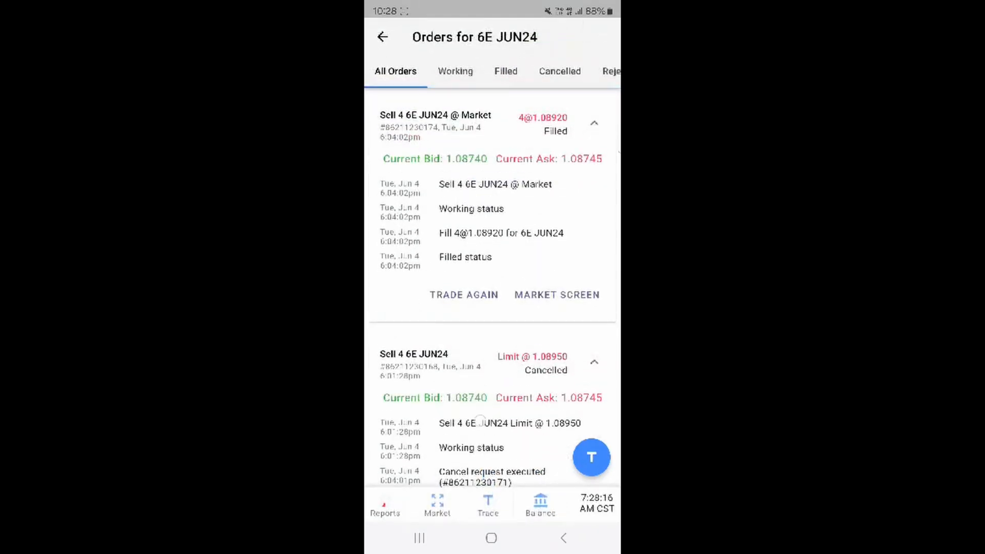
scroll(down, 3)
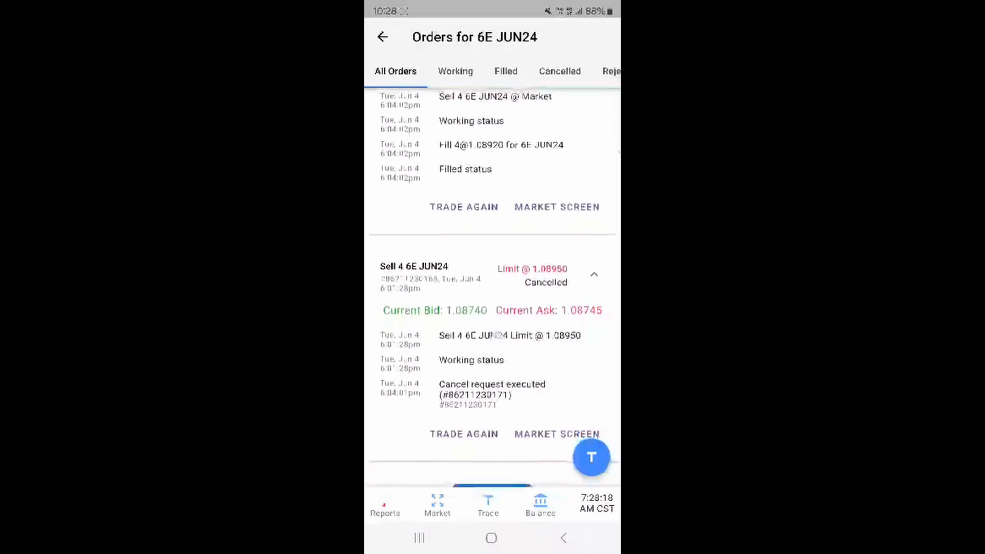
scroll(up, 3)
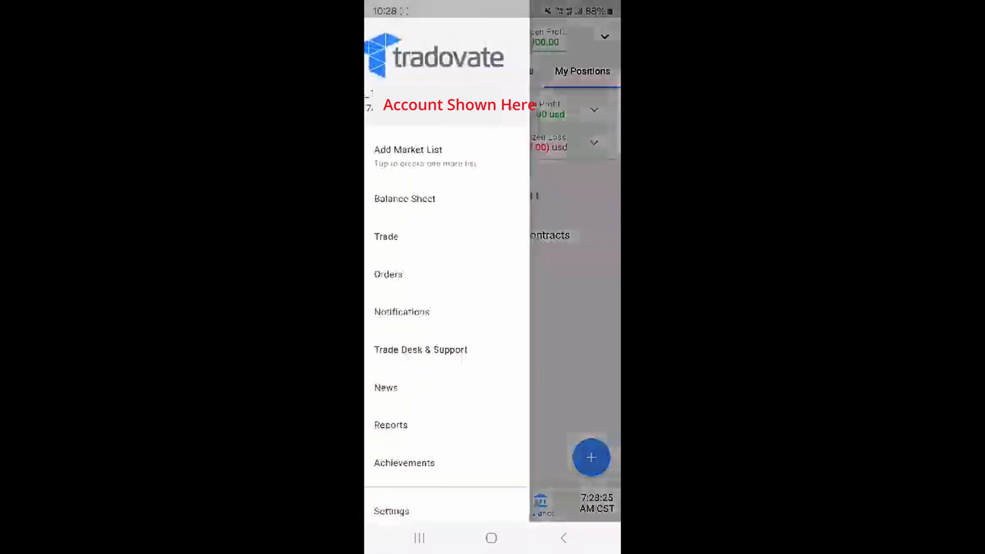
Drag a buy 1 trailing stop onto the 6E JUN24 ladder at 1.08970
click(459, 104)
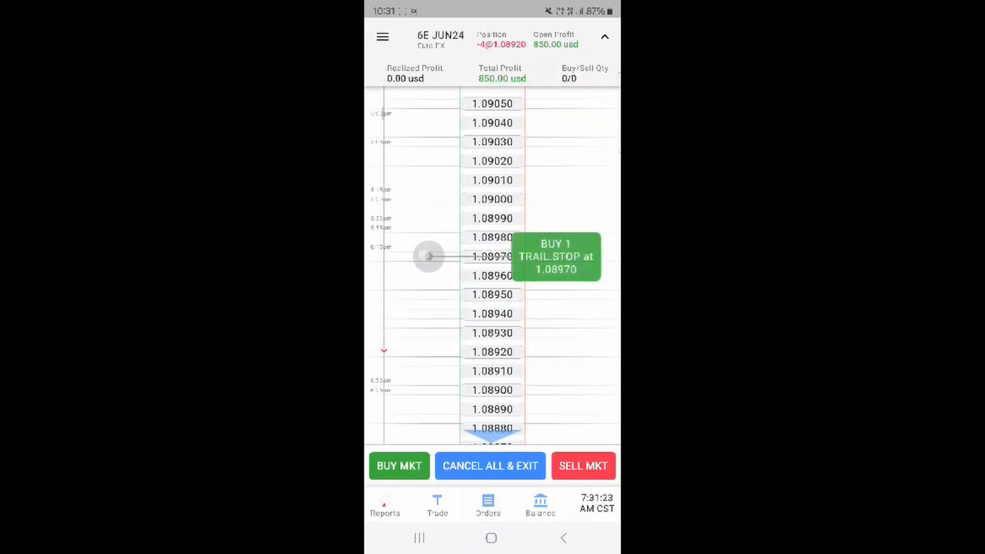
Submit the 1.08970 trailing stop, raise it to 4 contracts and move it to 1.08870
click(555, 256)
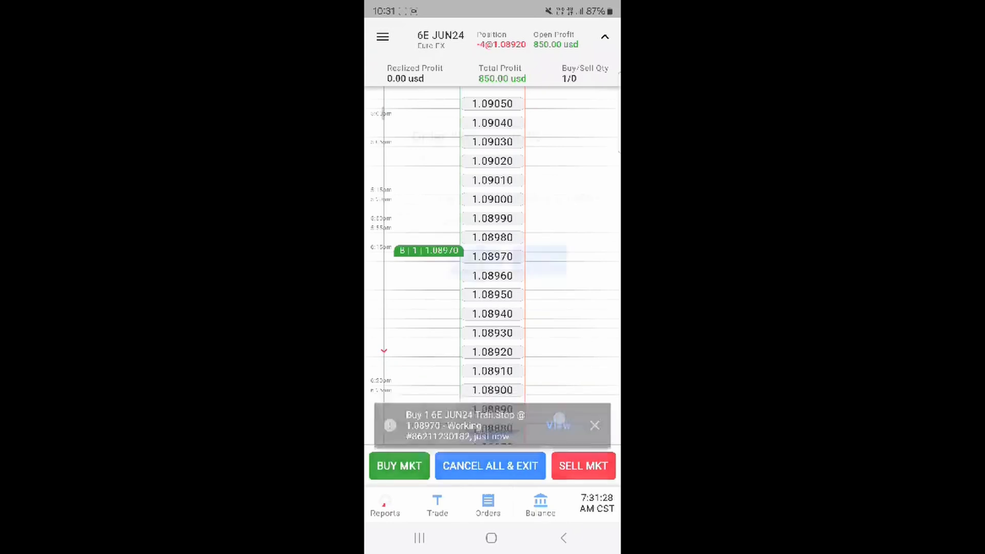
click(556, 425)
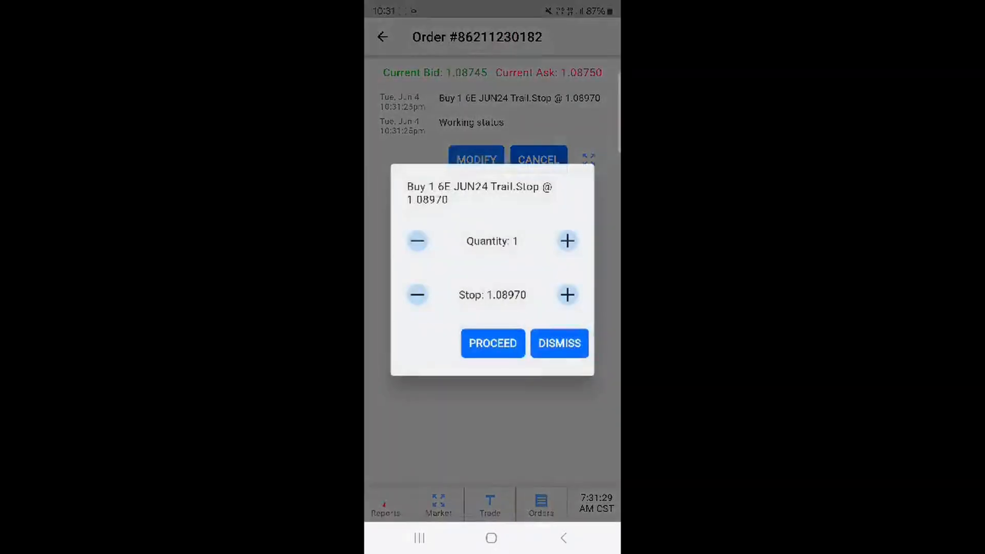
click(566, 241)
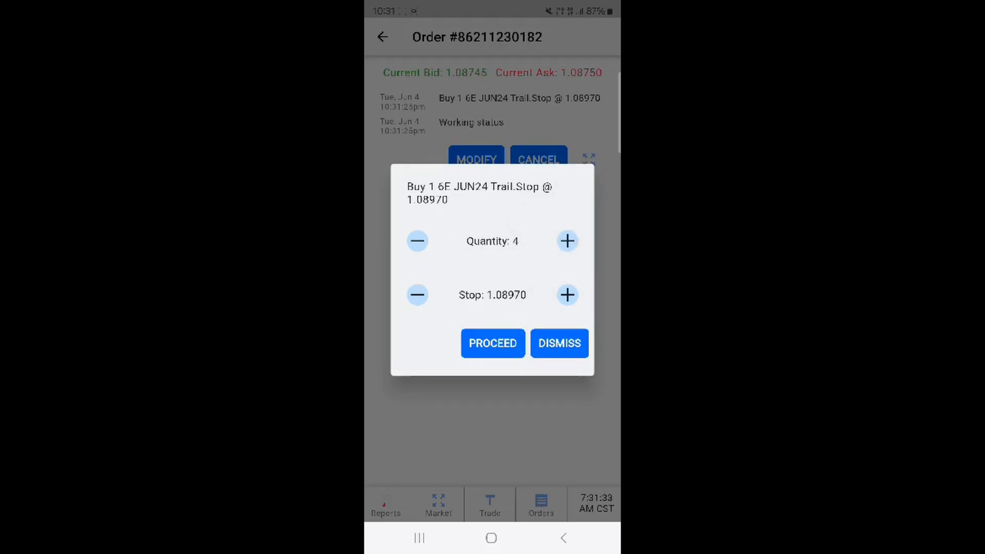
click(493, 343)
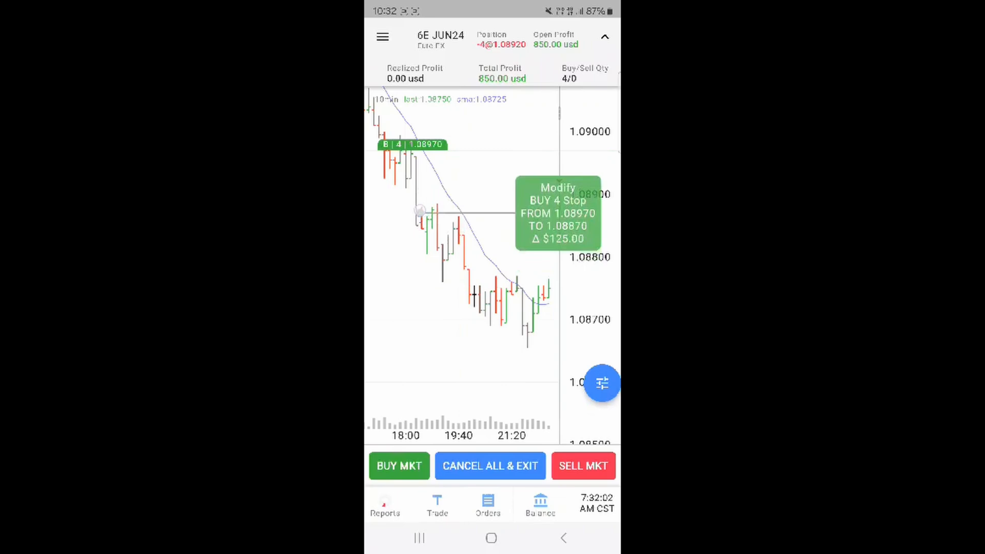
click(381, 37)
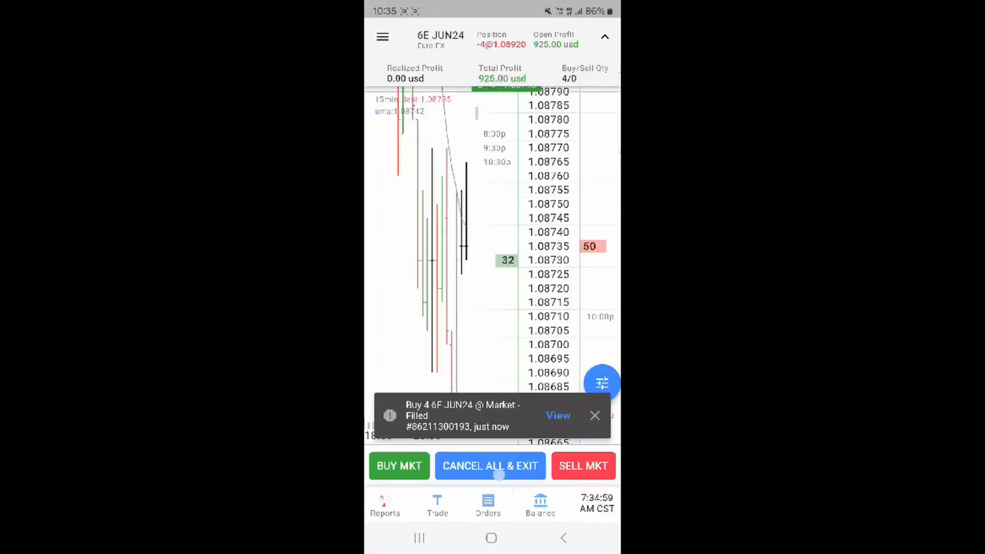
Check 6E JUN24 filled orders (buy 4 at 1.08735) and confirm none are working
click(490, 467)
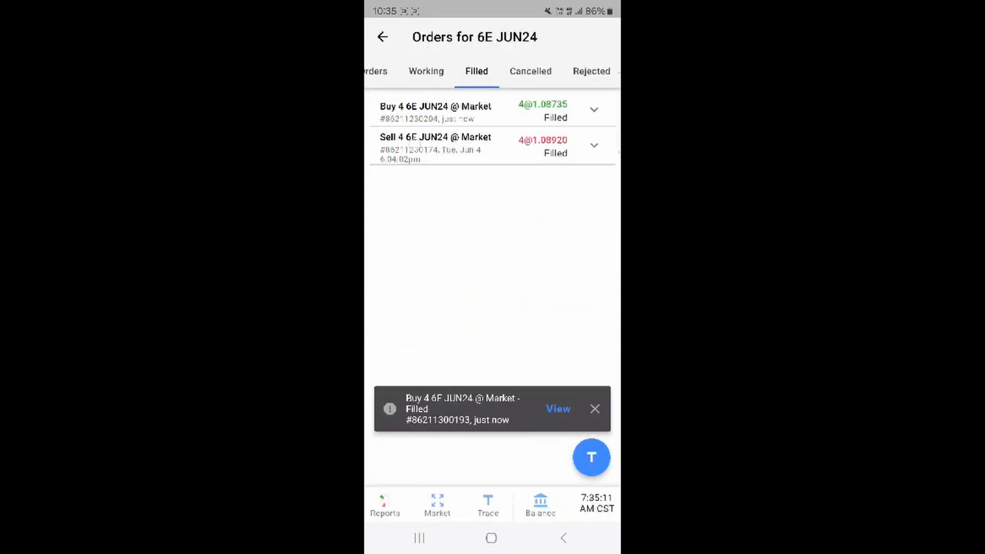
click(455, 71)
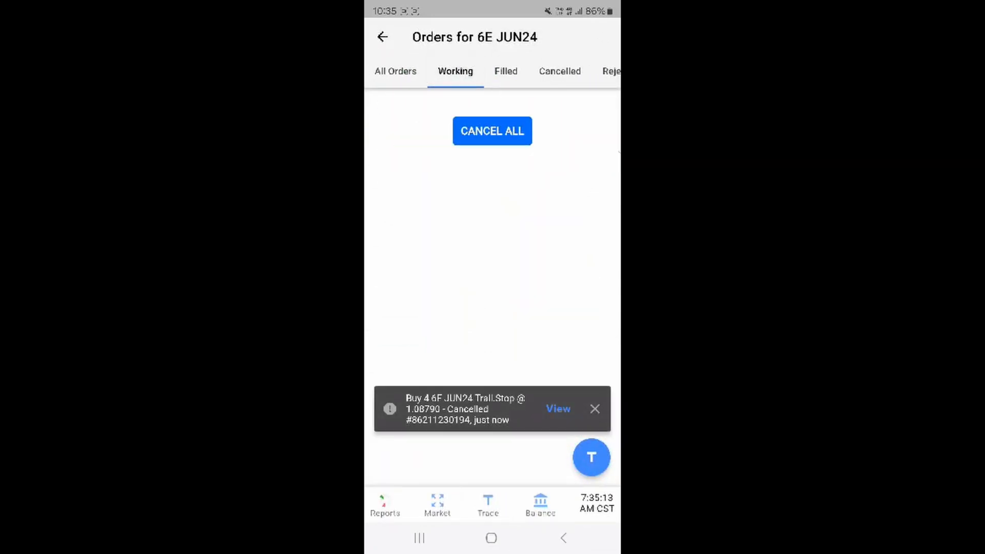